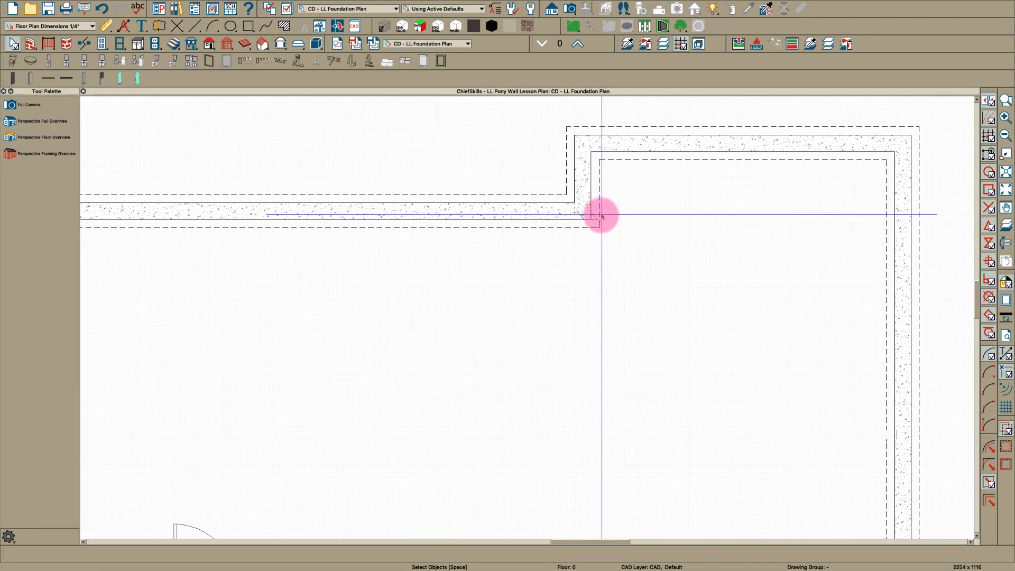
Step: Return to the saved CD - LL Foundation Plan view of the lower level
left_click(592, 217)
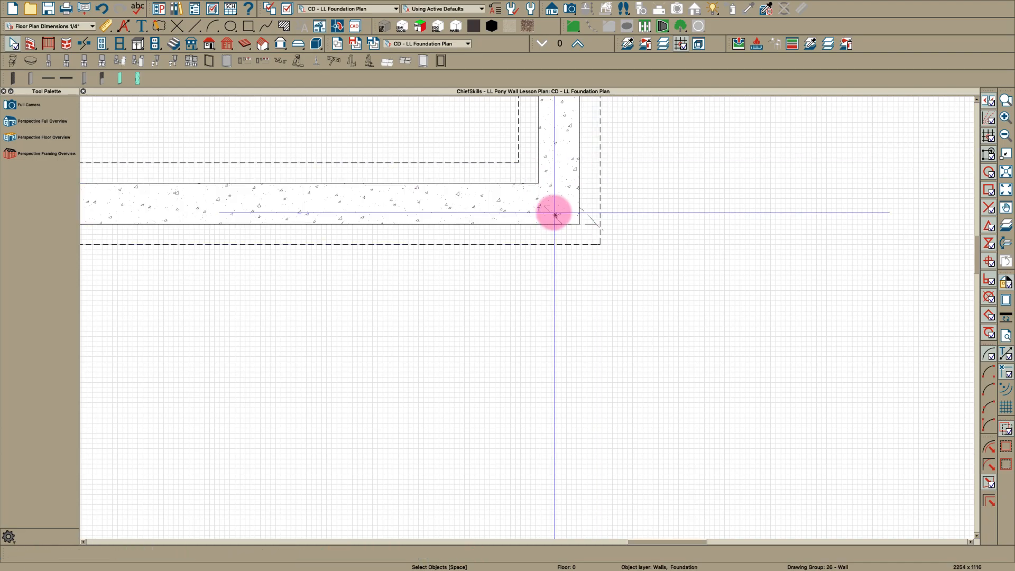
scroll("down", 3)
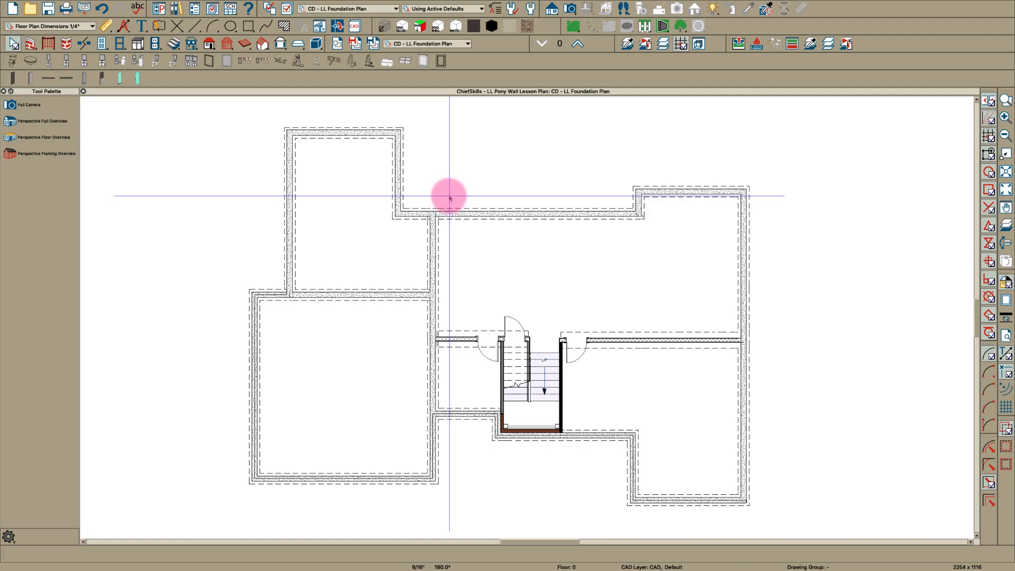
mouse_move(488, 181)
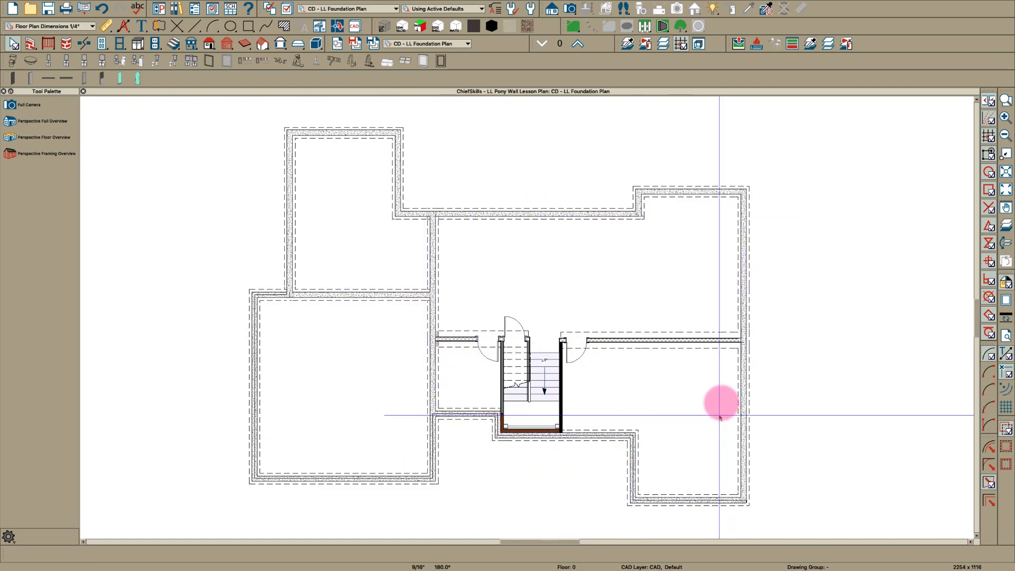
mouse_move(484, 279)
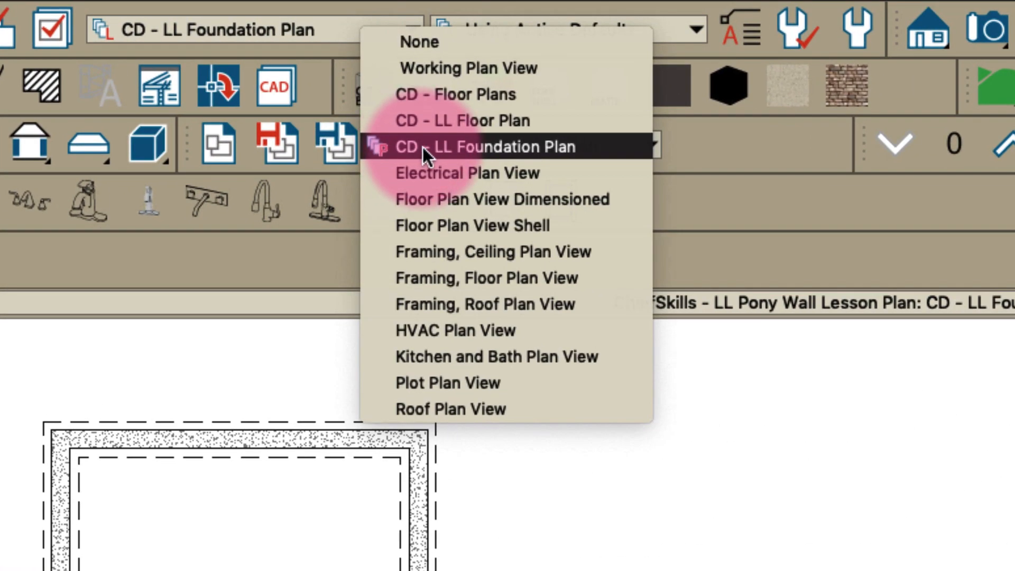
left_click(482, 146)
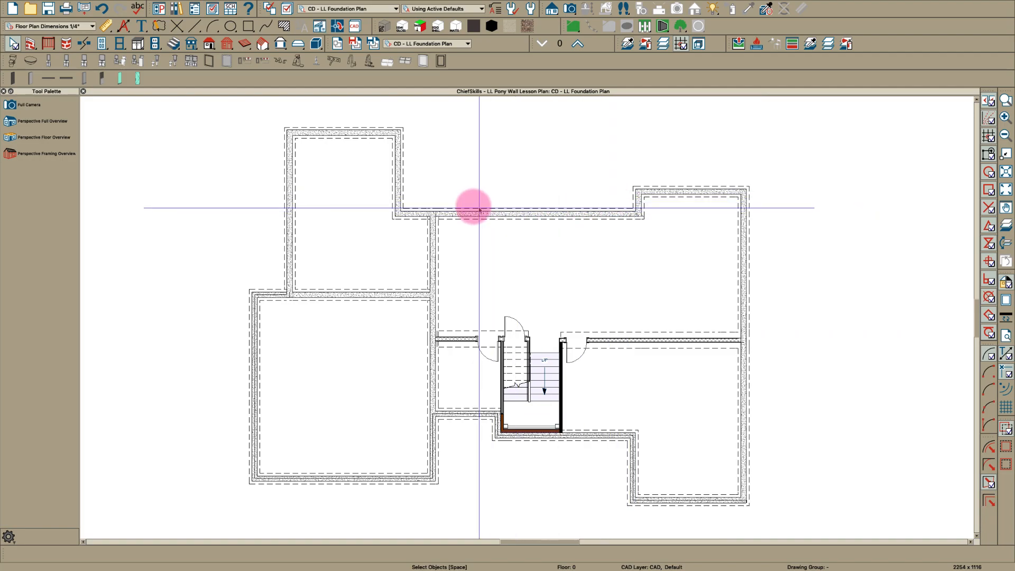
mouse_move(734, 288)
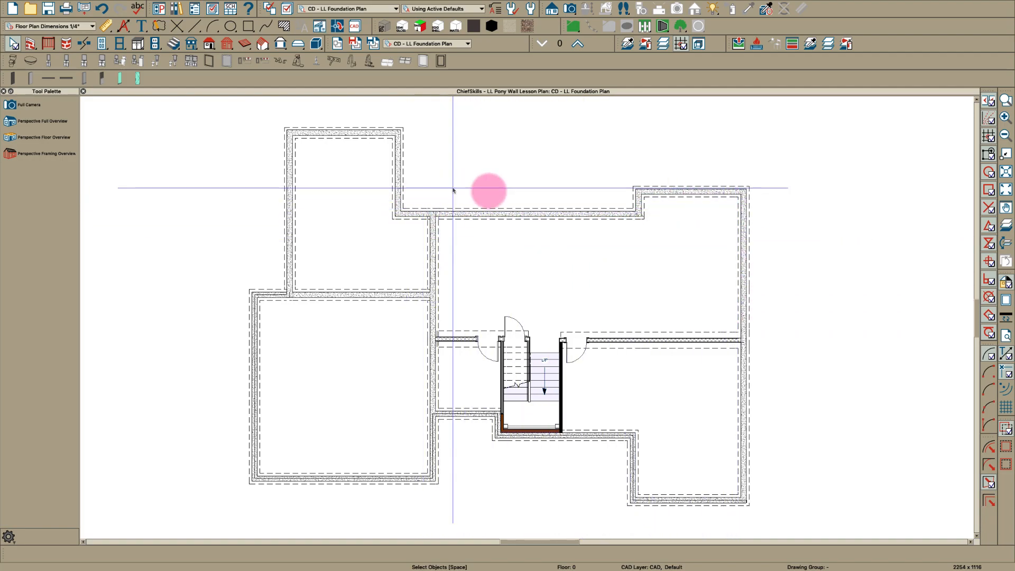
mouse_move(669, 282)
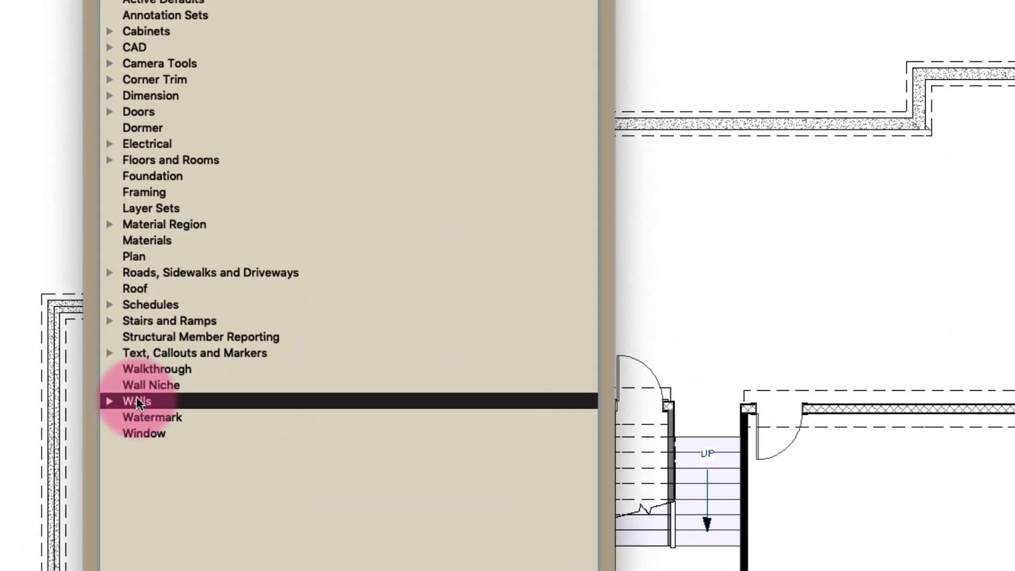
Step: Set Pony Wall defaults to show Upper Wall Outline and Lower Wall in plan view
left_click(136, 401)
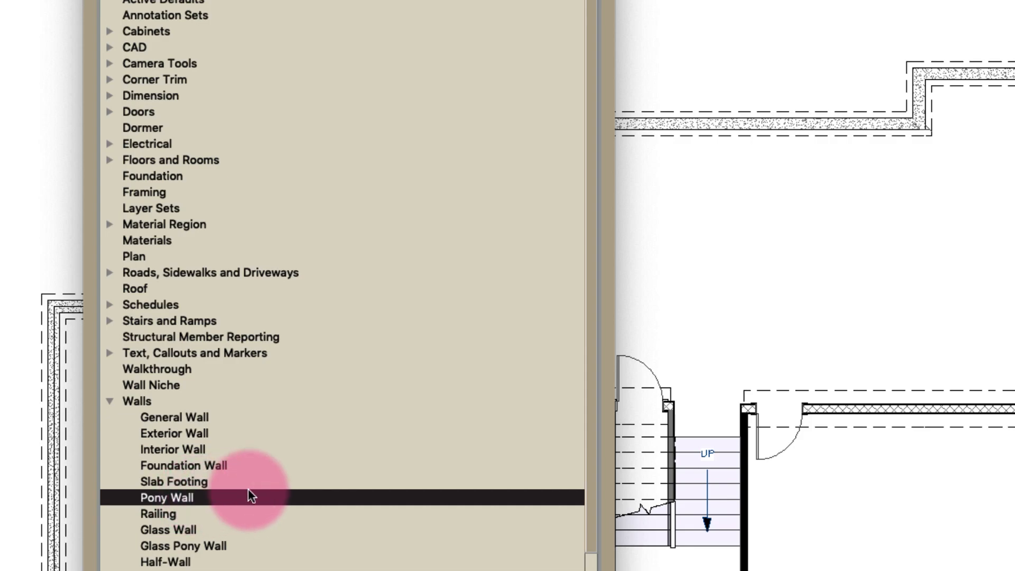
double_click(167, 497)
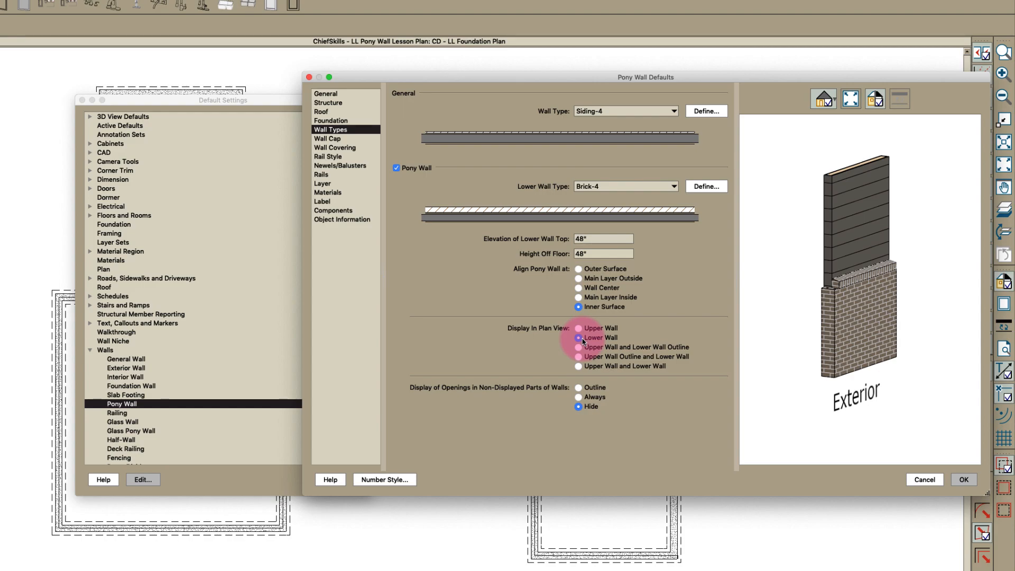
left_click(577, 337)
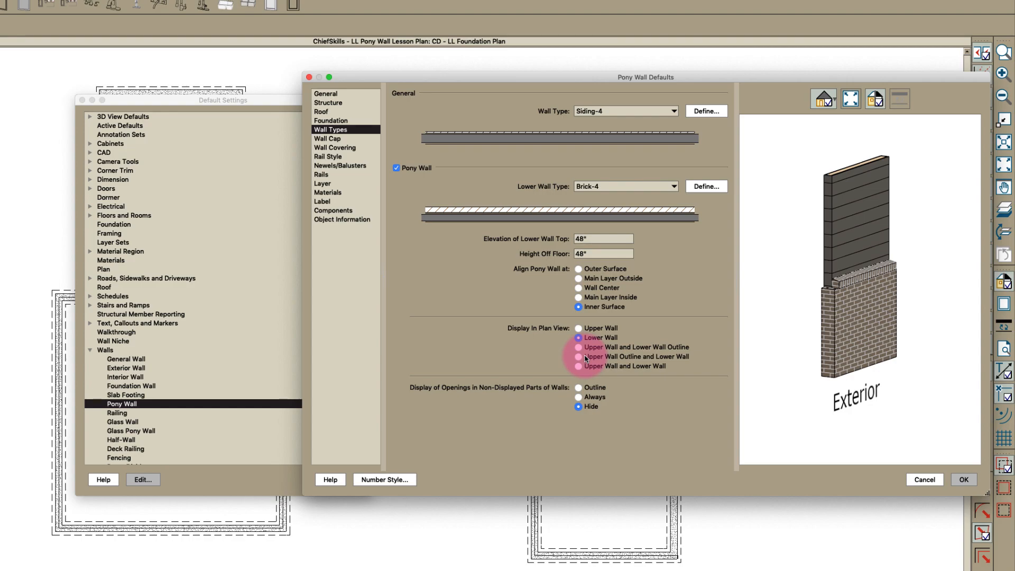
left_click(577, 356)
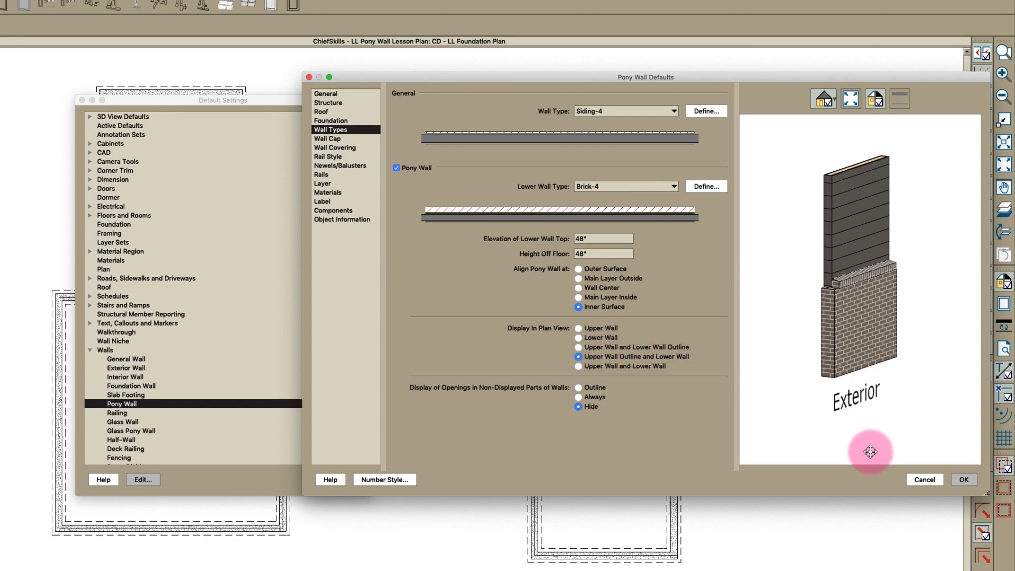
left_click(963, 480)
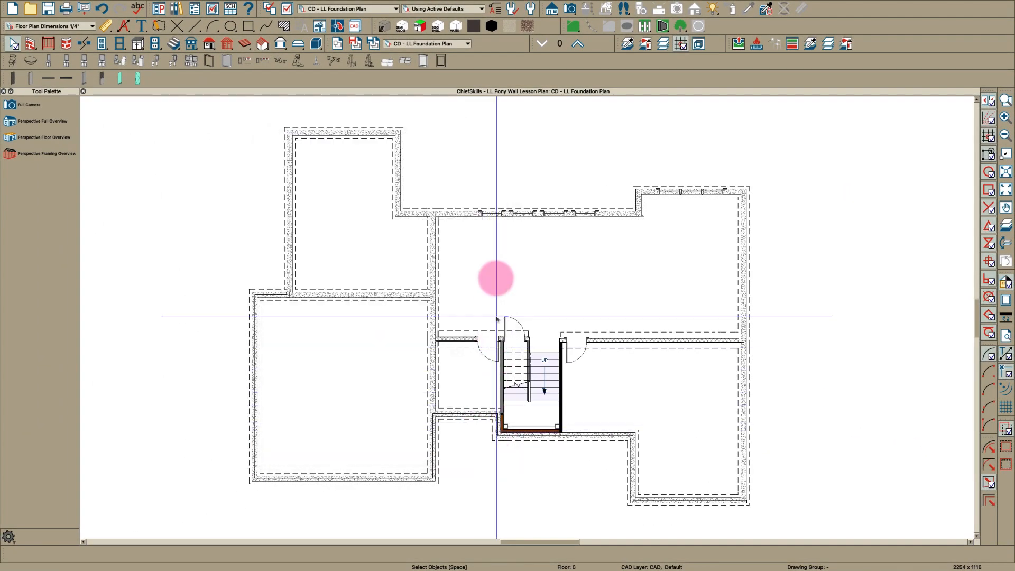
mouse_move(621, 218)
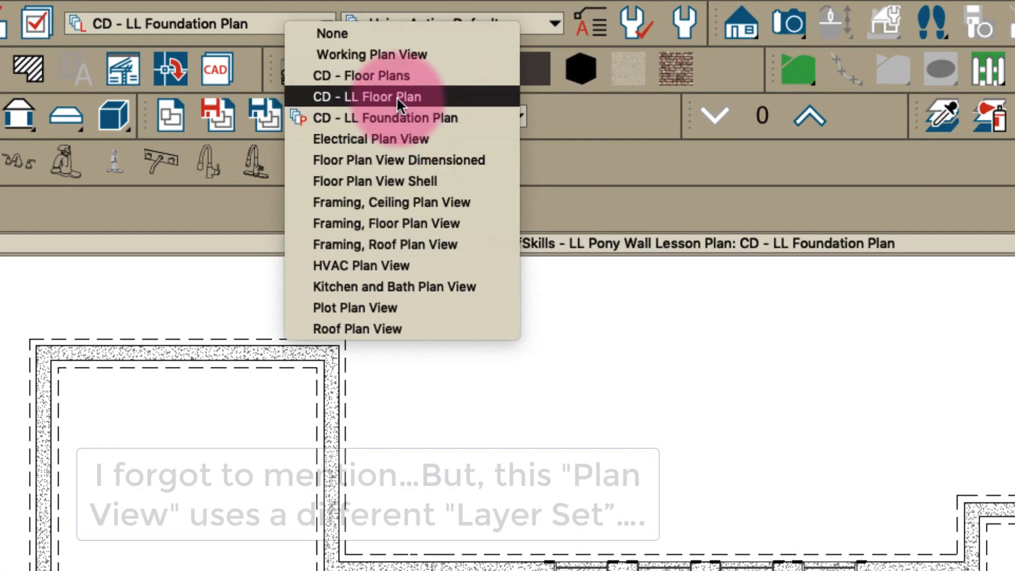
Step: Display the saved CD - LL Floor Plan view and reopen the plan-view list
left_click(367, 96)
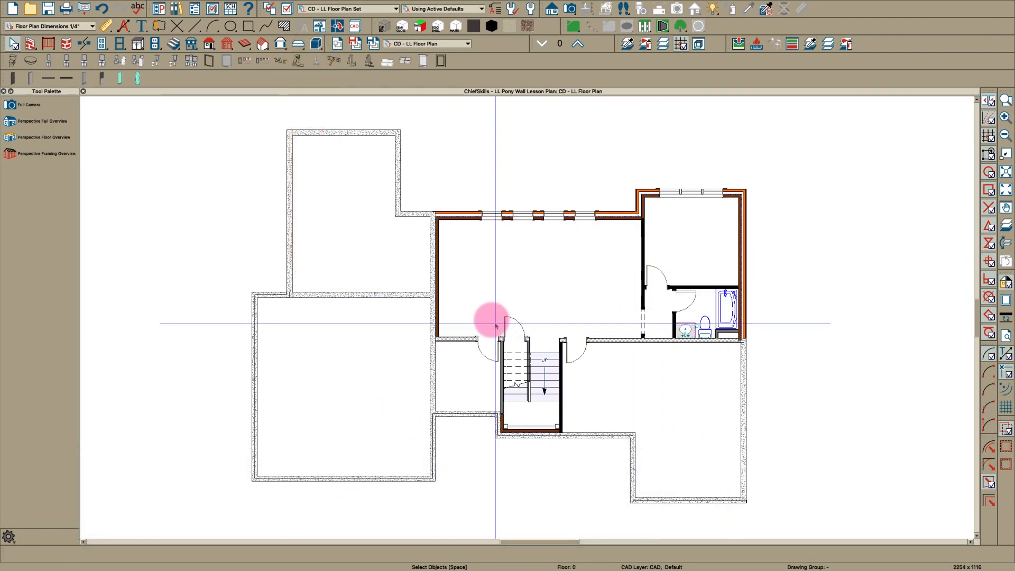
mouse_move(516, 244)
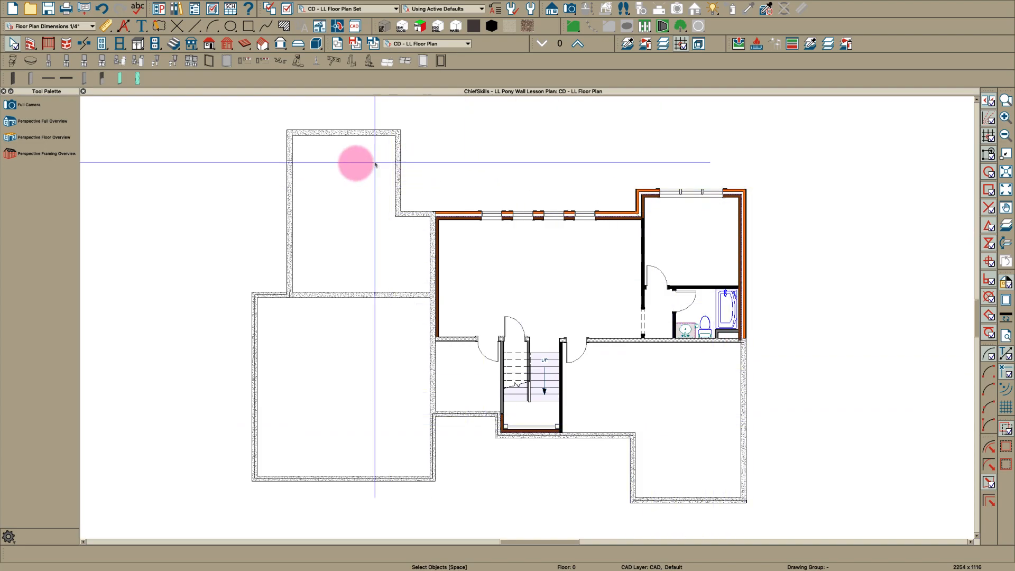
left_click(404, 60)
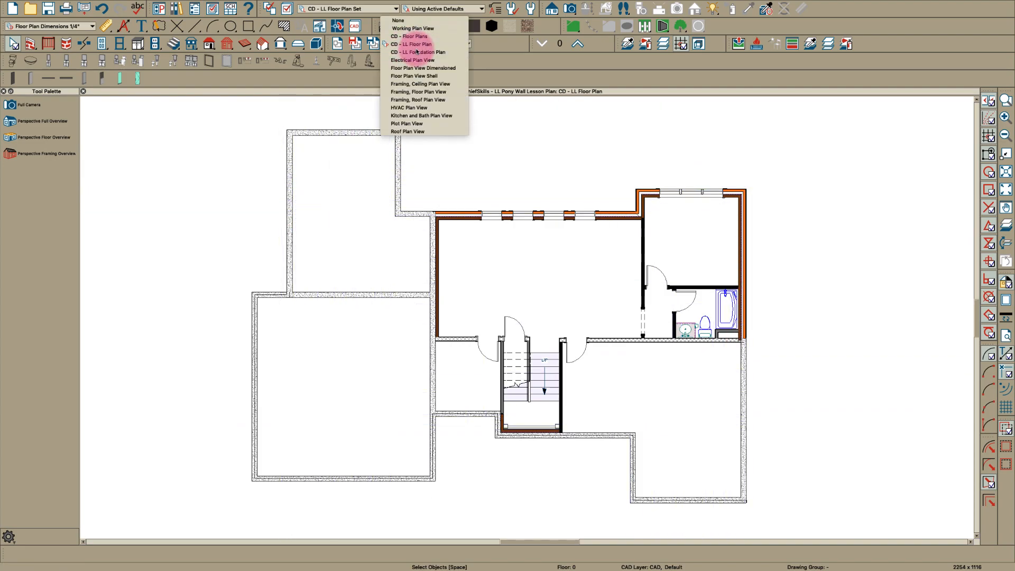
Step: Back in CD - LL Foundation Plan, set pony walls to display only the Lower Wall
left_click(418, 53)
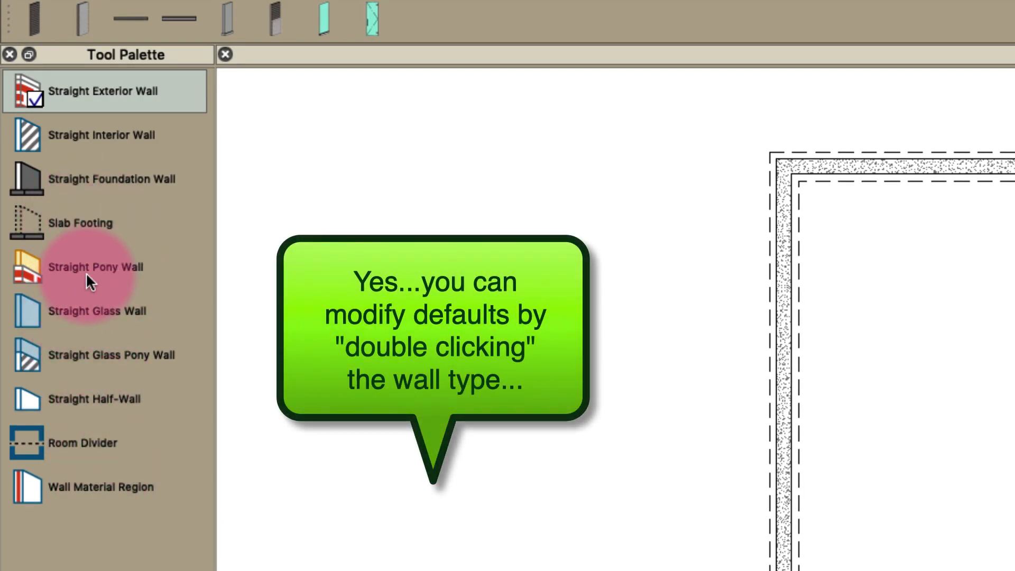
double_click(96, 266)
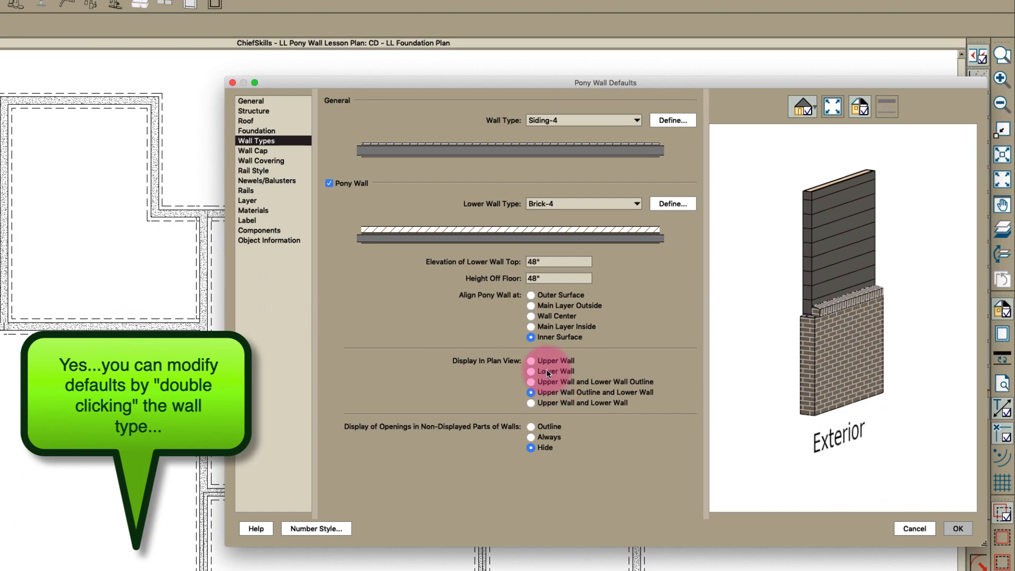
left_click(530, 371)
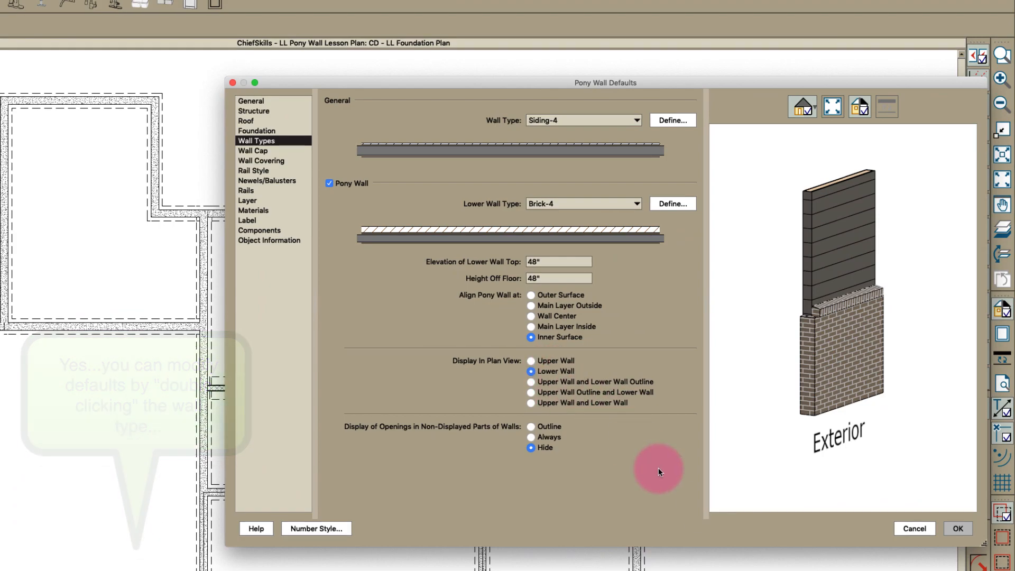
left_click(957, 528)
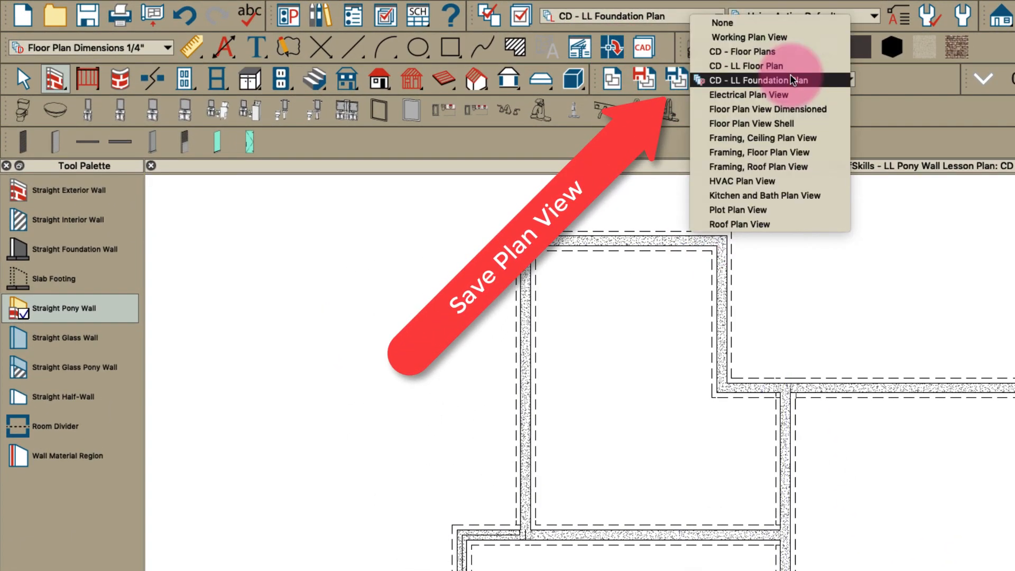
Step: Flip between the foundation and floor plan views, ending on CD - LL Floor Plan
left_click(746, 65)
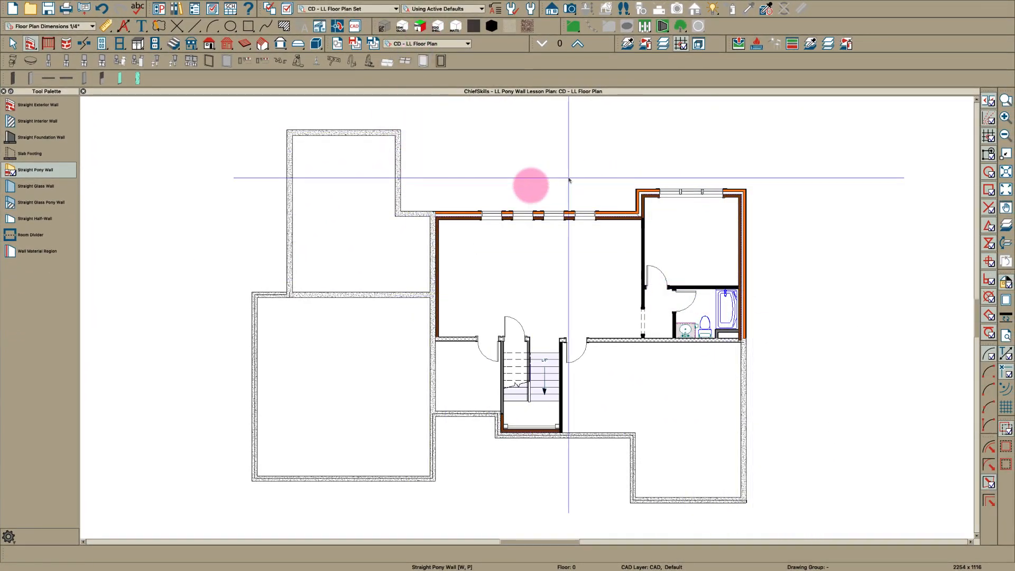
left_click(429, 43)
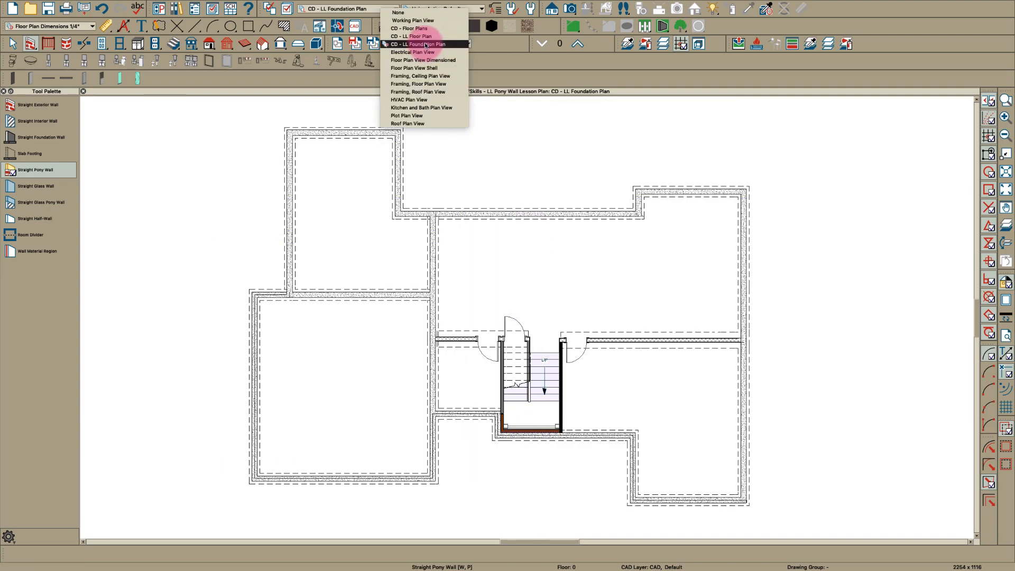
left_click(410, 36)
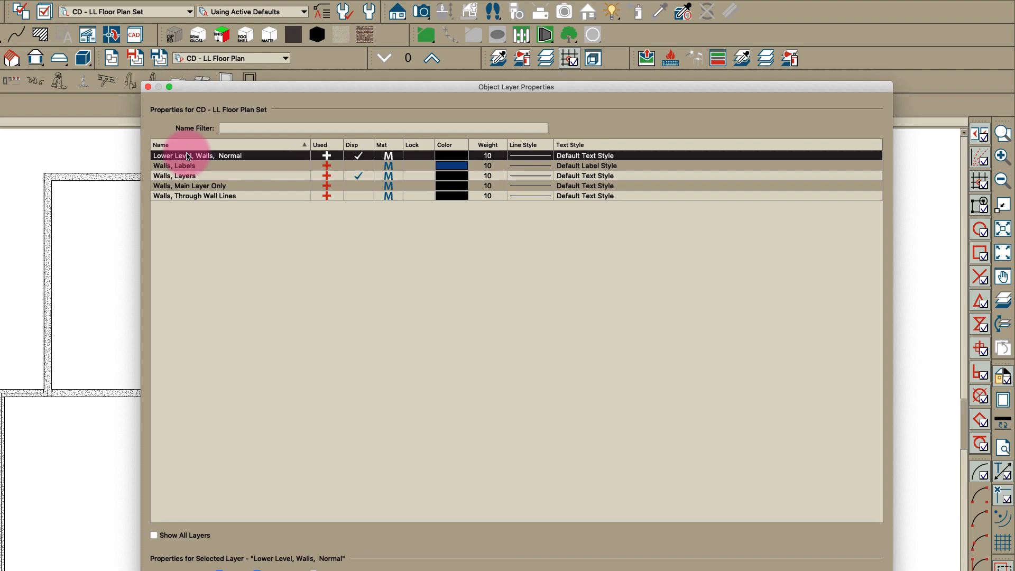
mouse_move(190, 195)
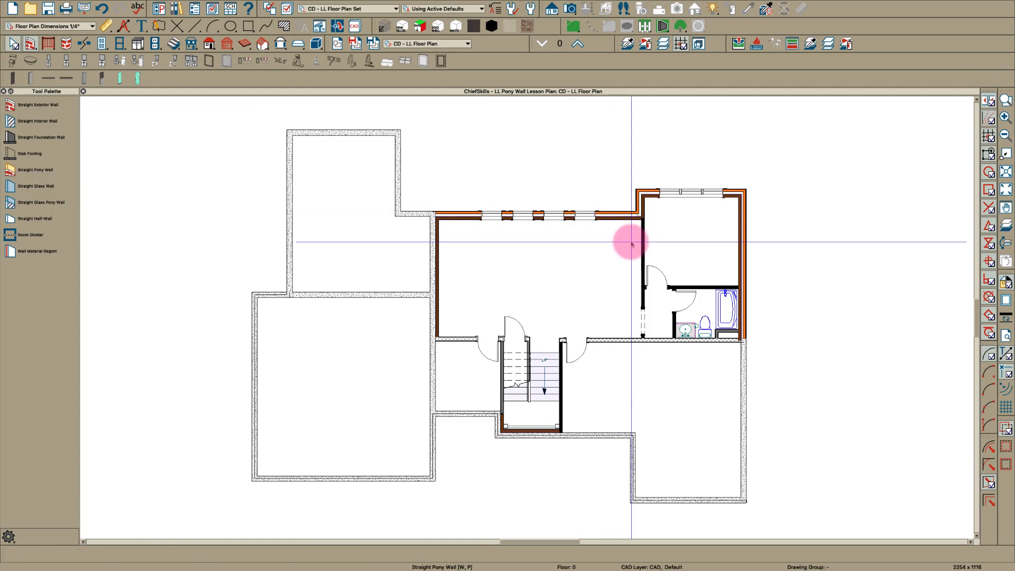
left_click(631, 341)
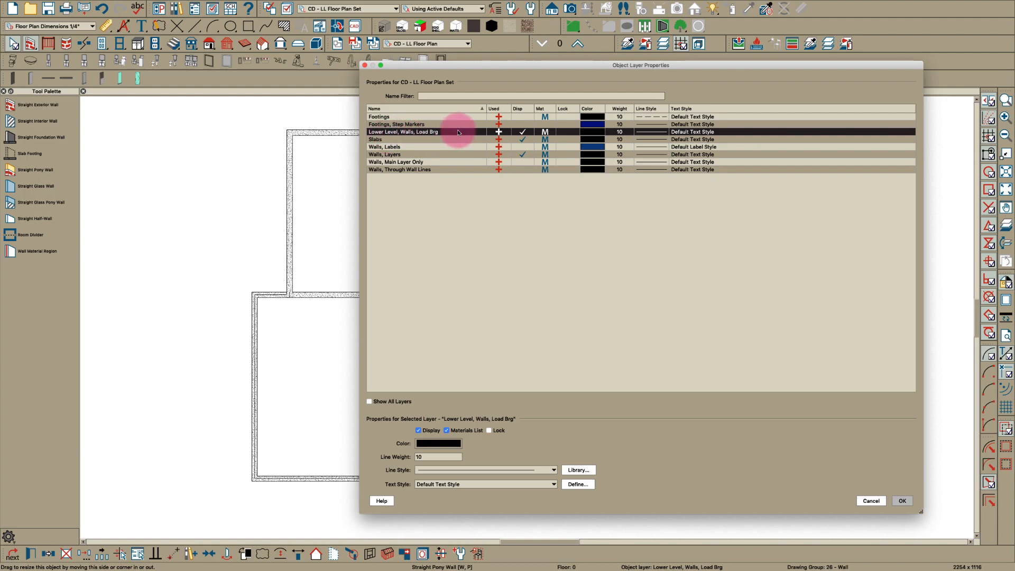
left_click(902, 500)
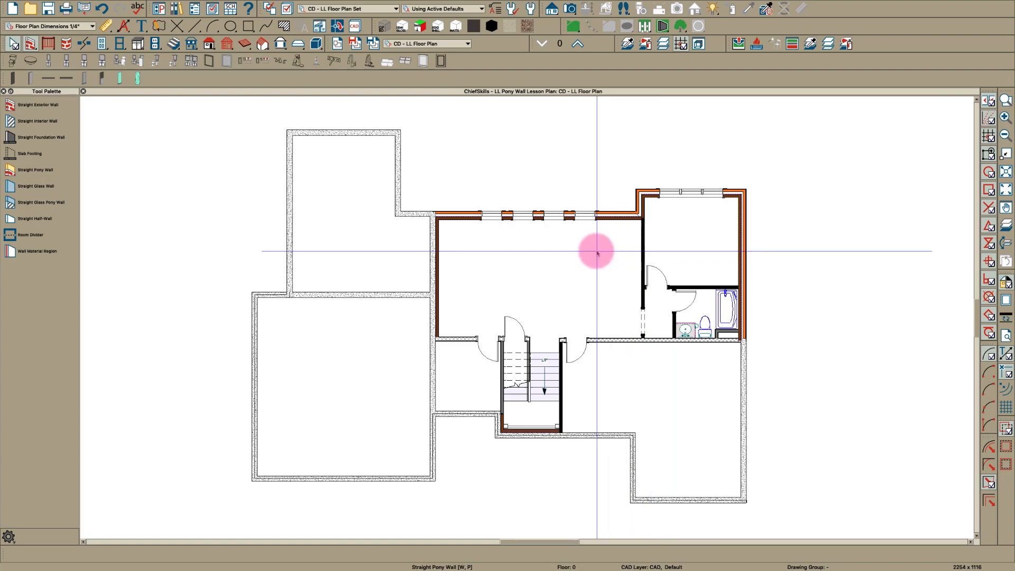
mouse_move(438, 303)
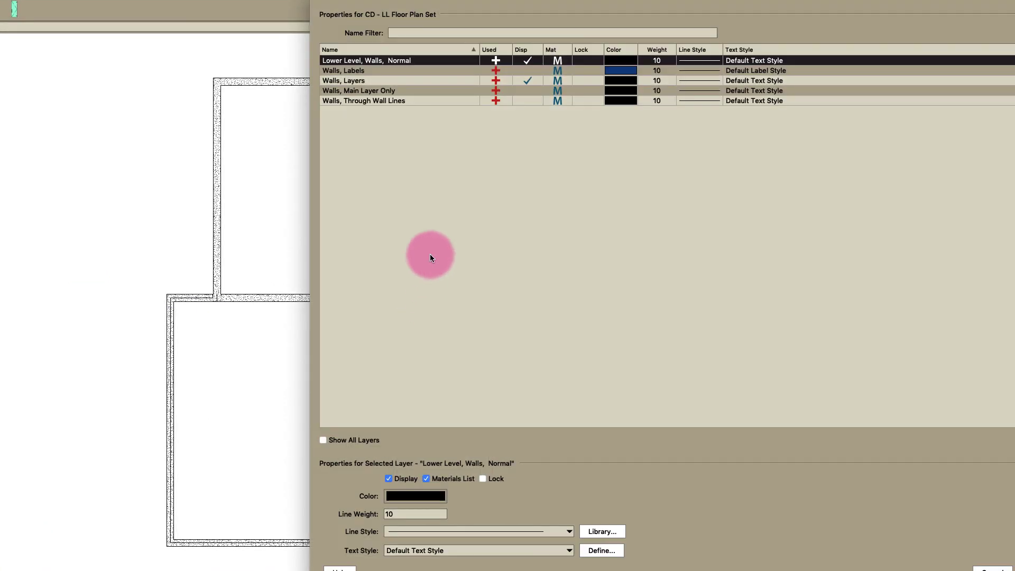
mouse_move(432, 224)
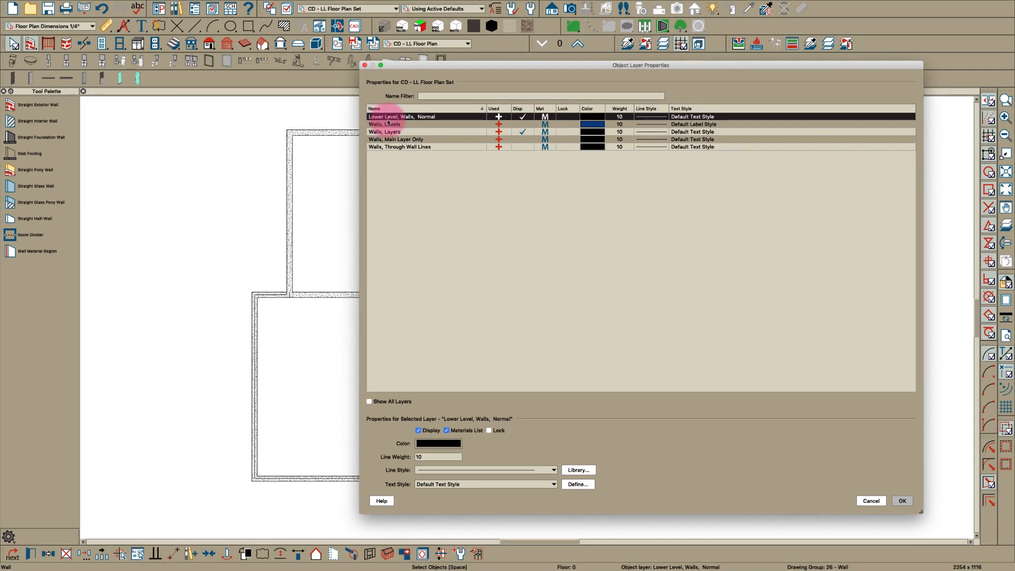
left_click(900, 500)
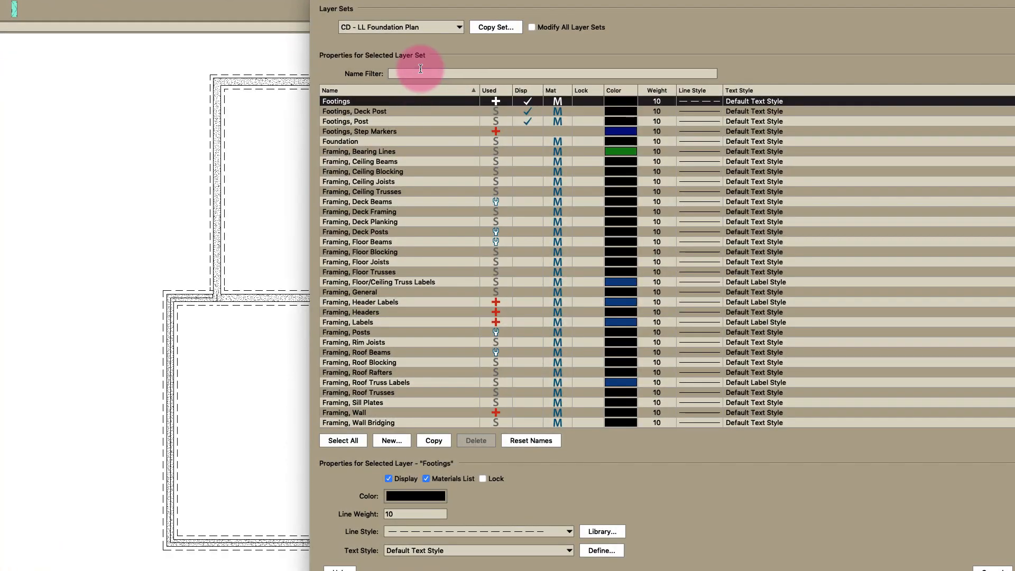
Step: Filter the foundation plan's layer list by 'walls' and review the wall layers' display
type("walls")
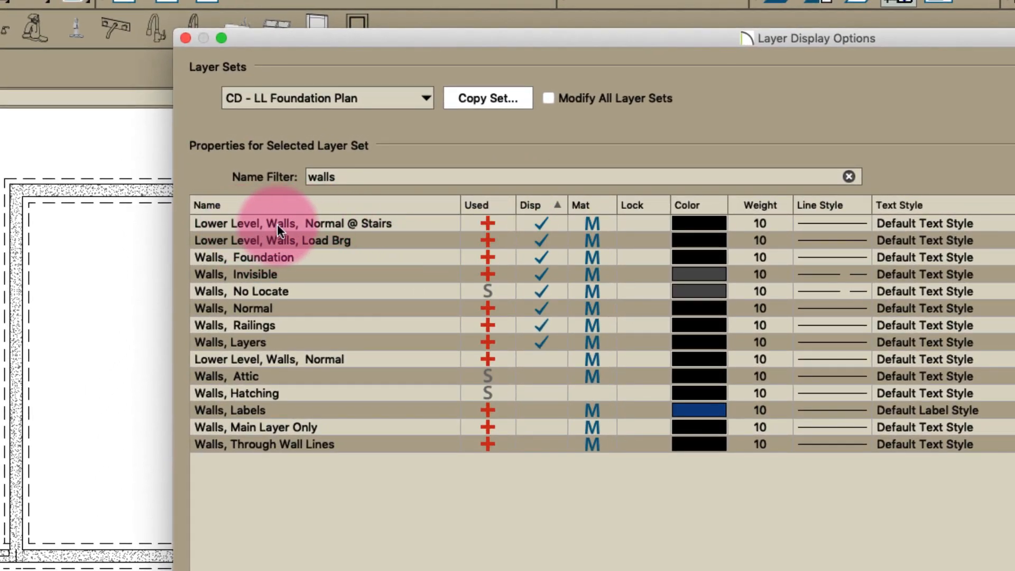
mouse_move(340, 288)
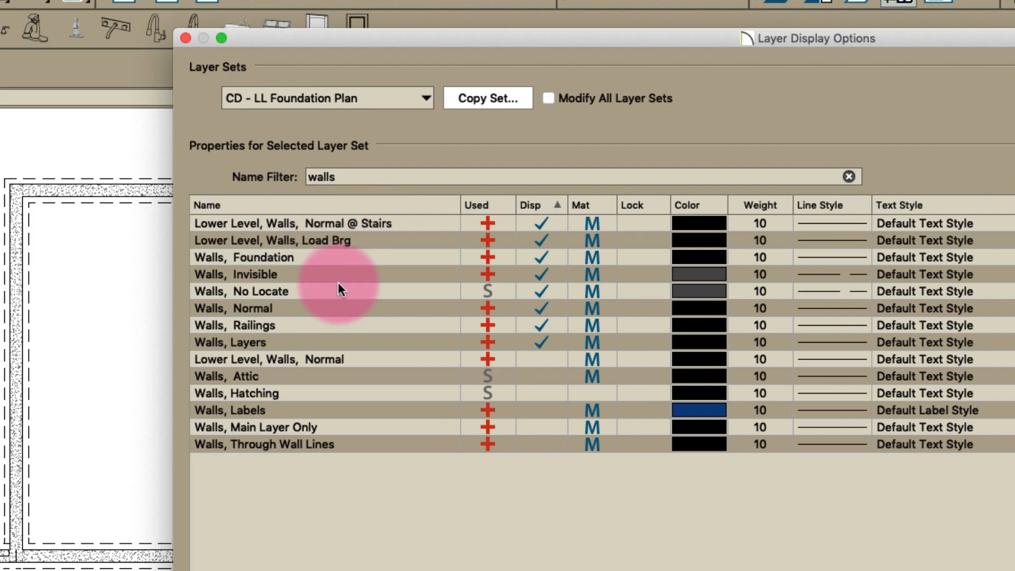
mouse_move(353, 246)
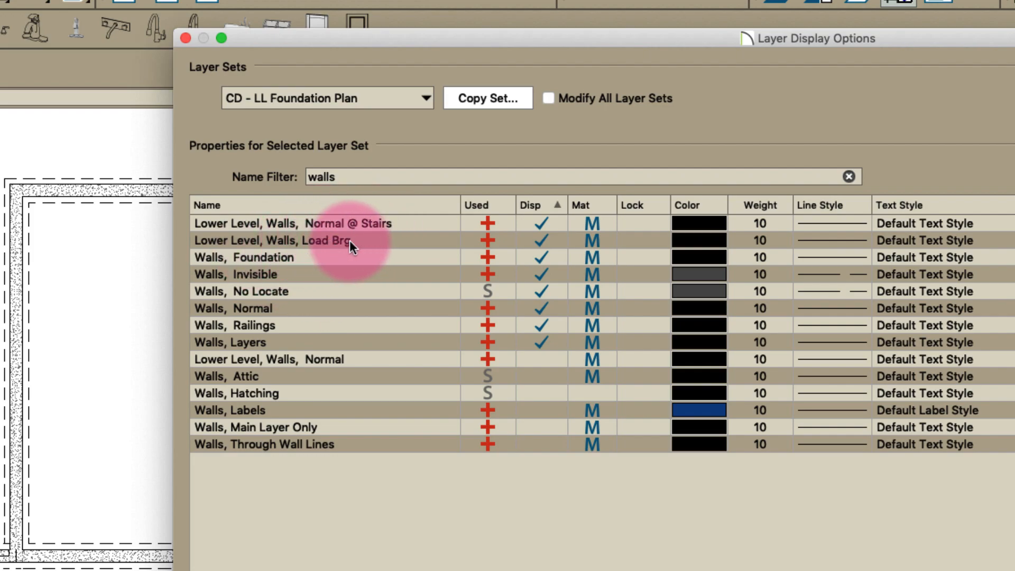
mouse_move(279, 296)
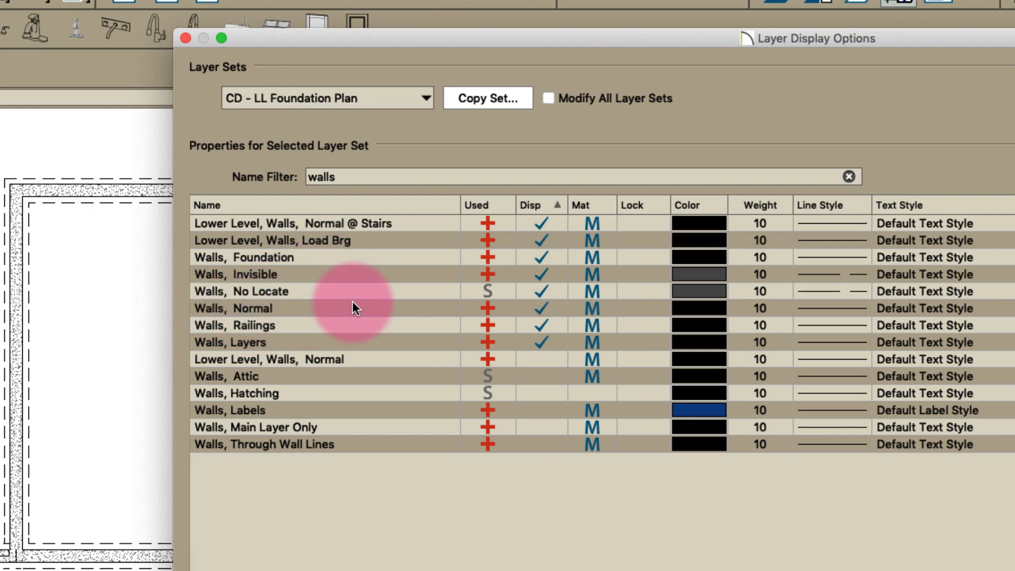
mouse_move(304, 324)
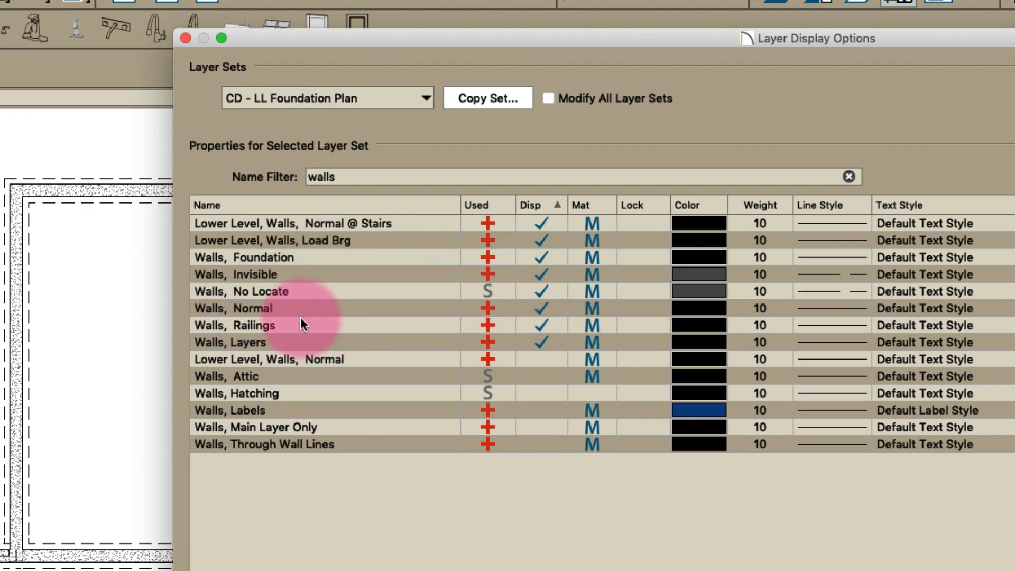
mouse_move(317, 327)
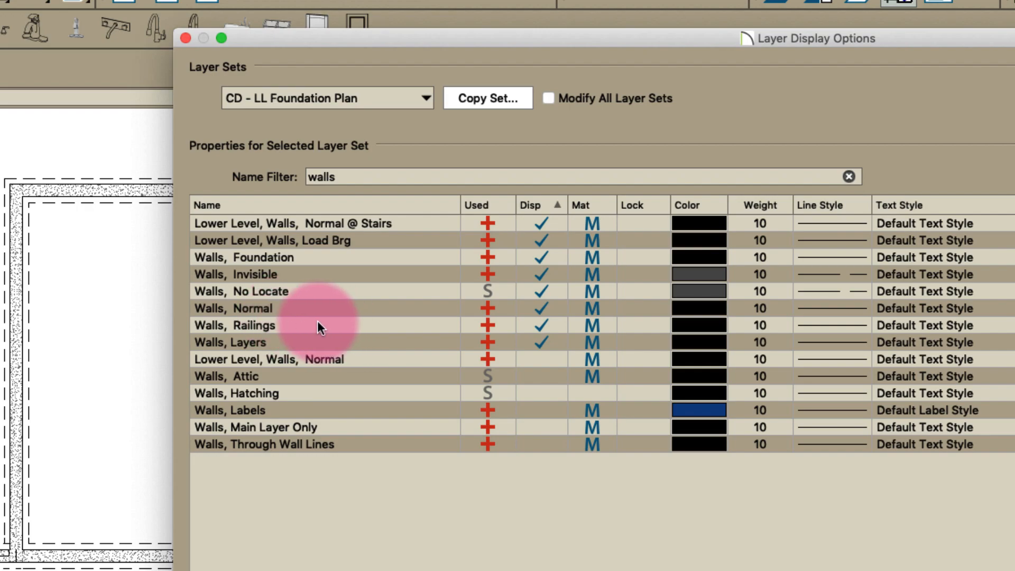
mouse_move(542, 322)
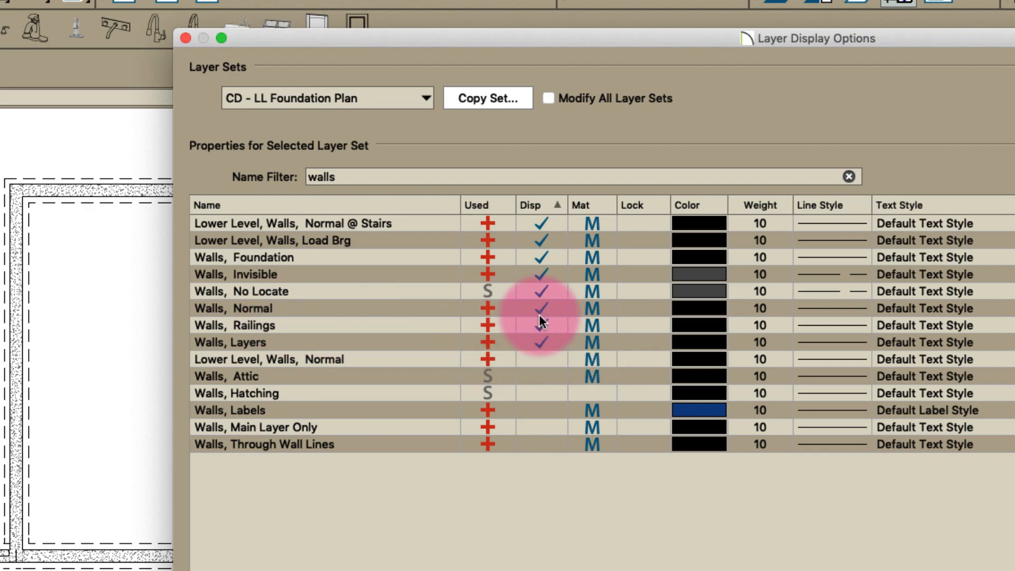
left_click(233, 308)
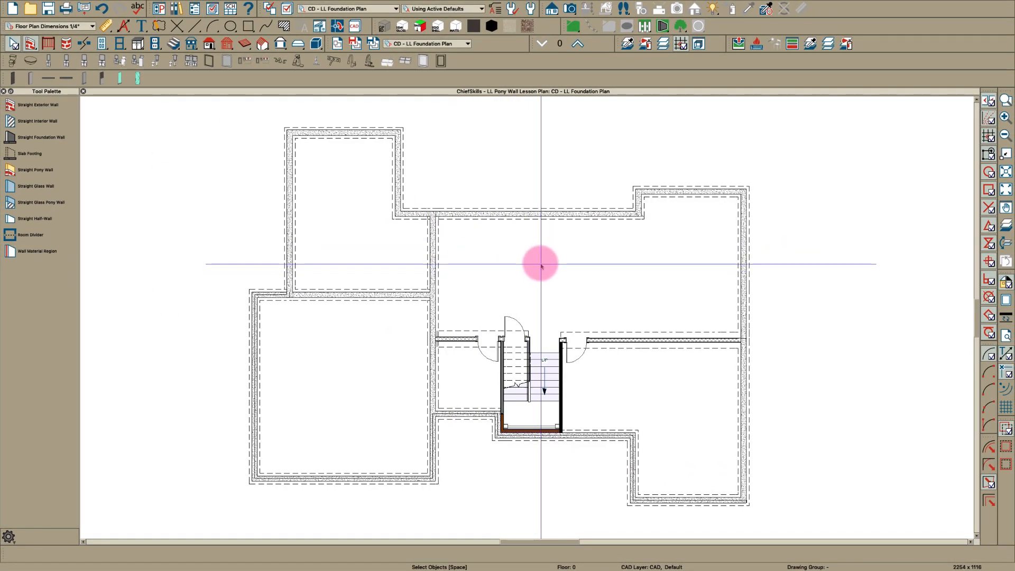
mouse_move(527, 427)
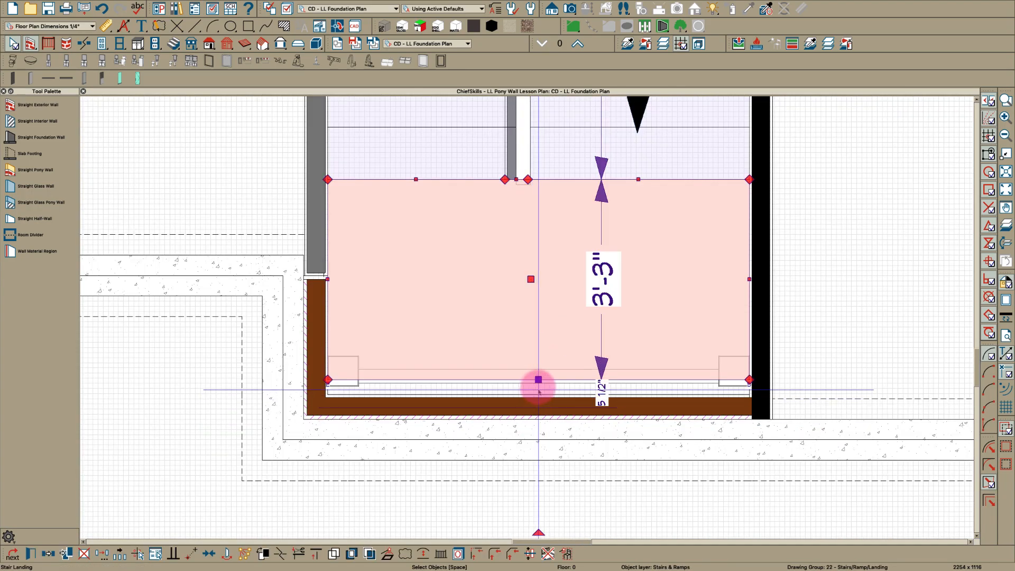
Step: Select the landing at the foot of the stairs to check it in the foundation plan
left_click(534, 385)
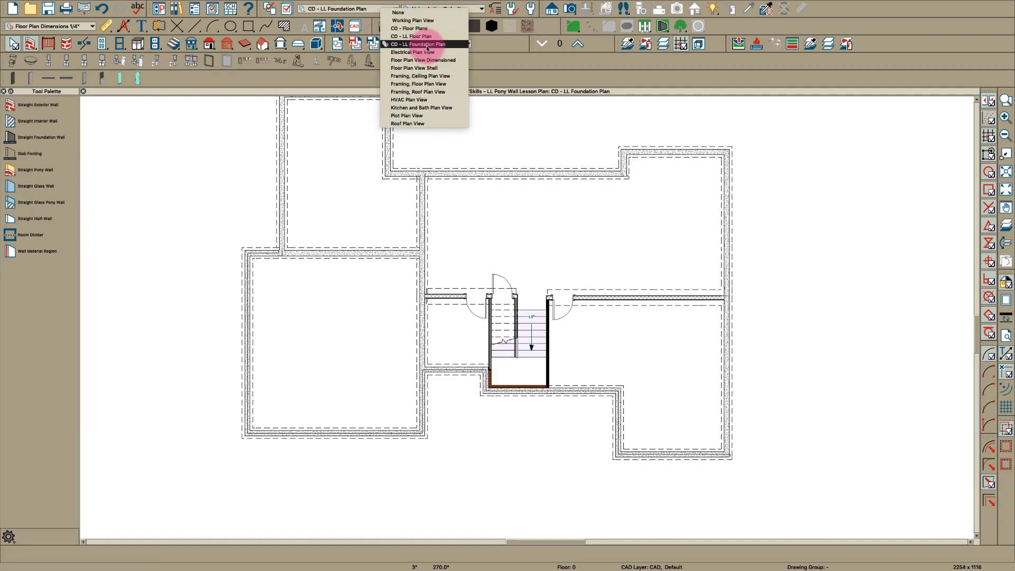
Step: Show the CD - LL Floor Plan view and browse the default settings list
left_click(409, 36)
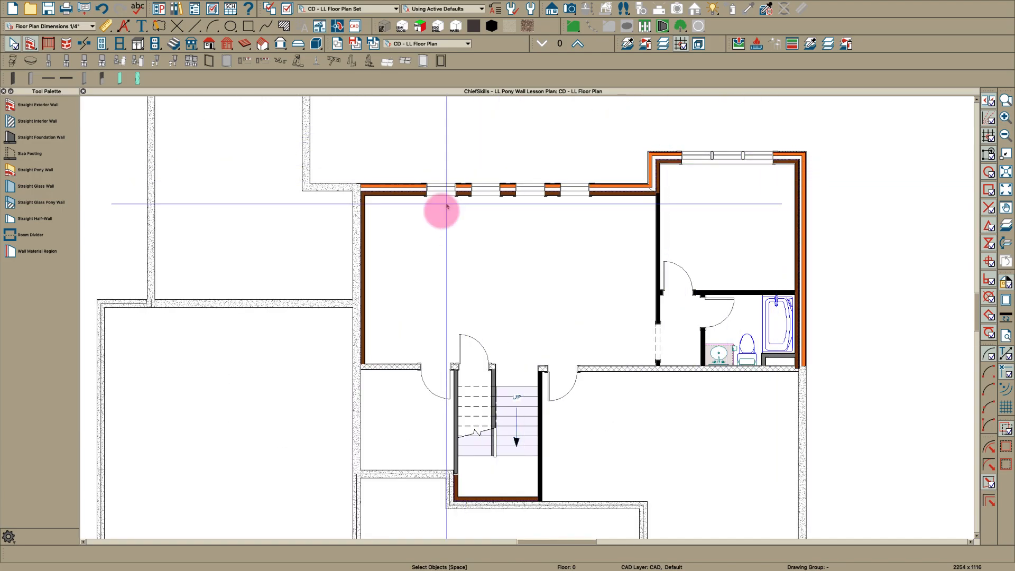
mouse_move(445, 268)
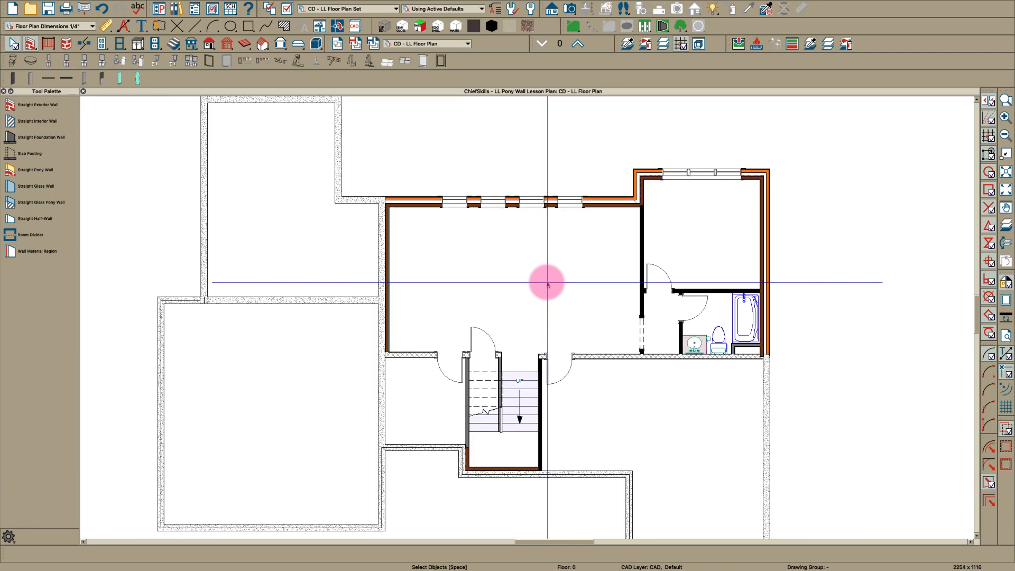
mouse_move(561, 242)
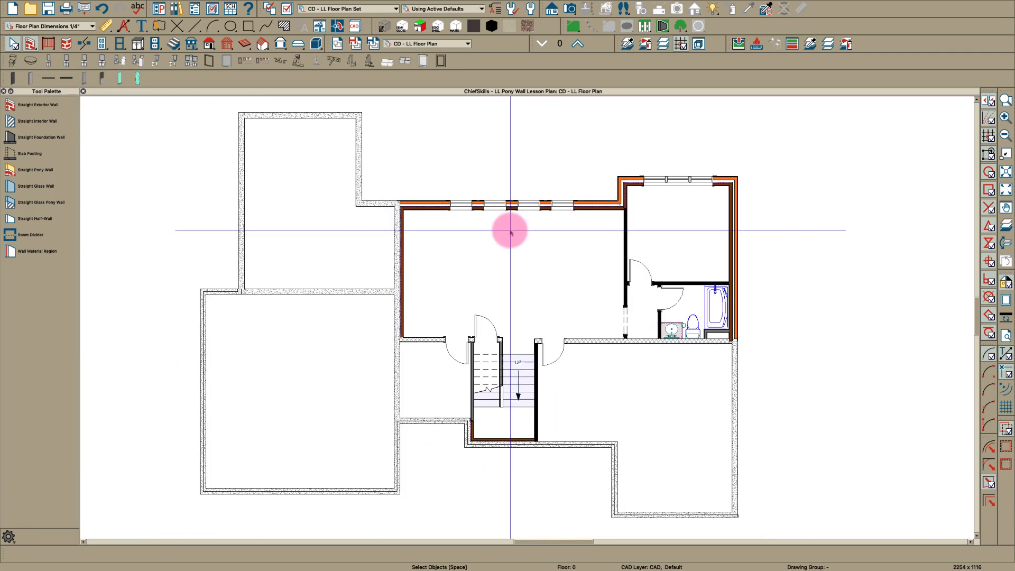
scroll("down", 3)
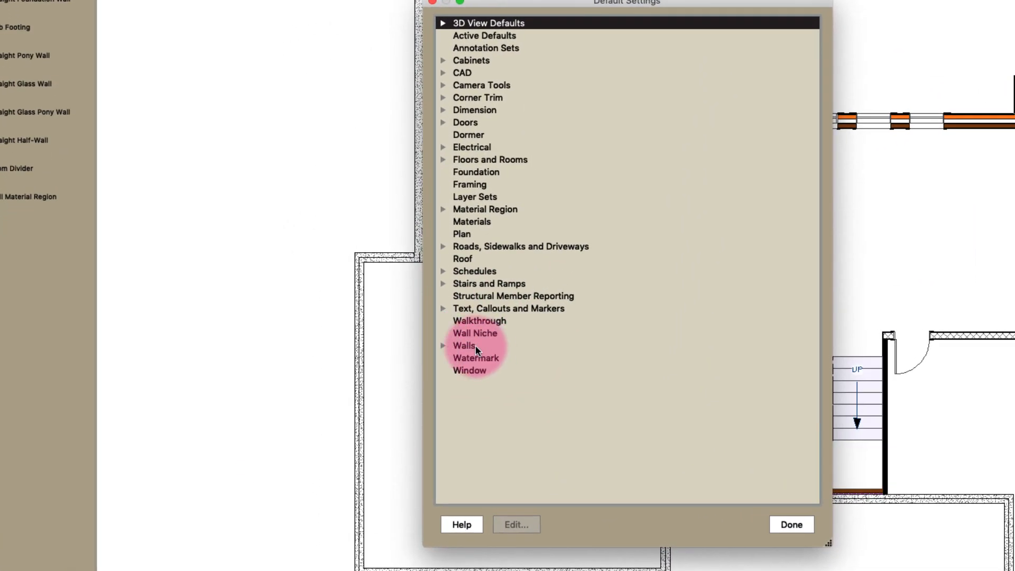
Step: Set the Pony Wall default to display only the Lower Wall in plan view and finish
left_click(444, 345)
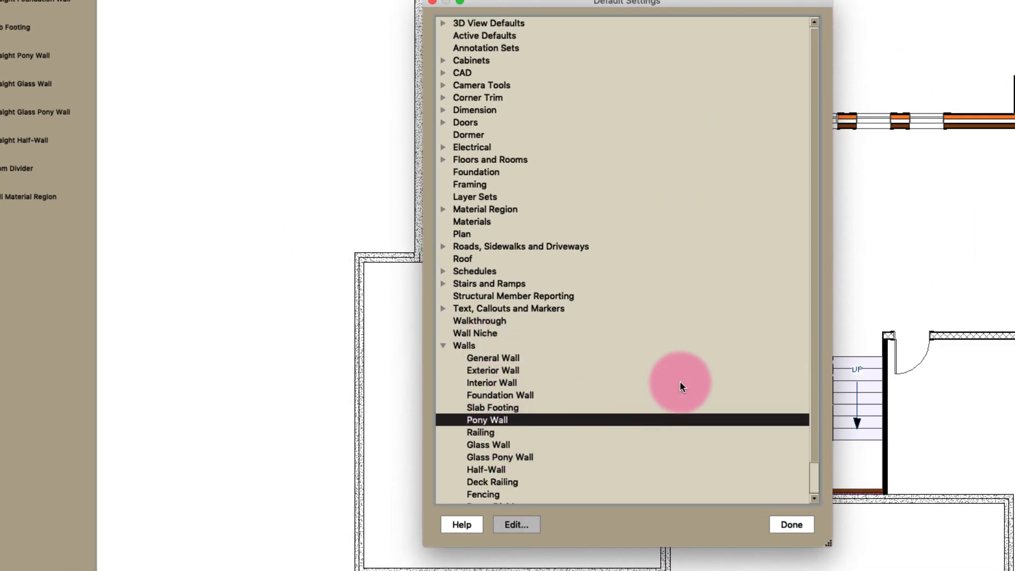
left_click(516, 524)
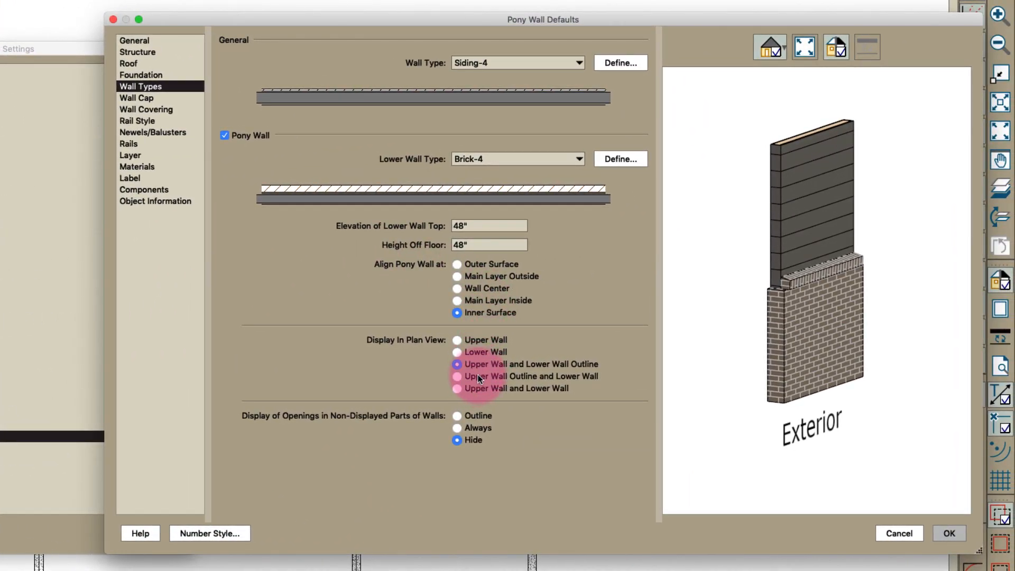
left_click(457, 351)
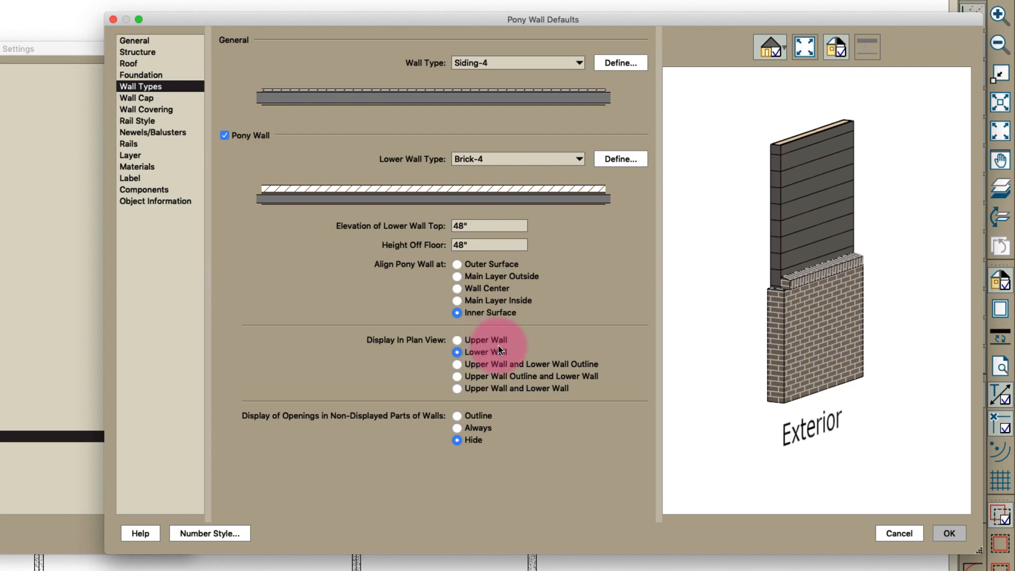
left_click(948, 532)
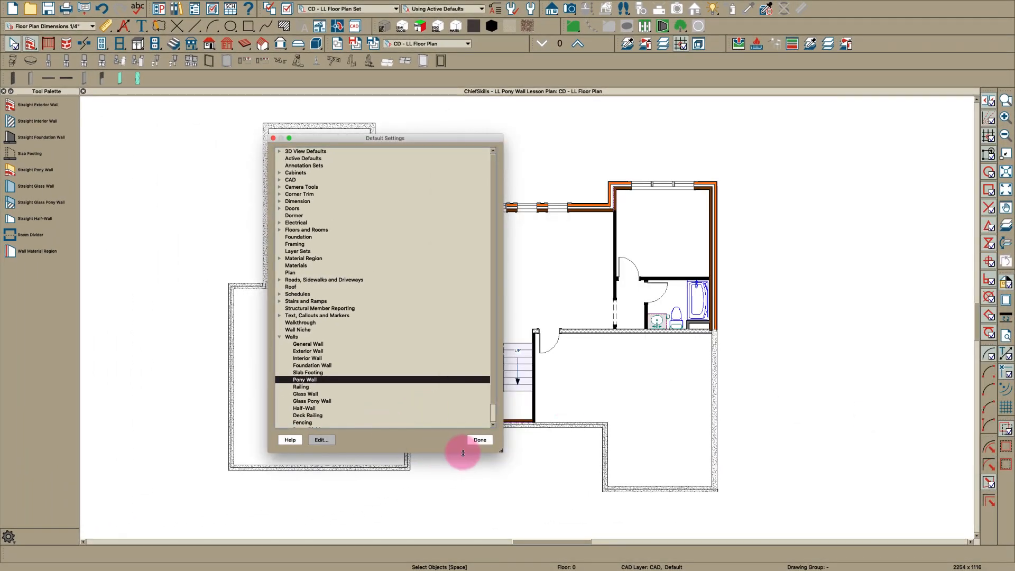
left_click(479, 439)
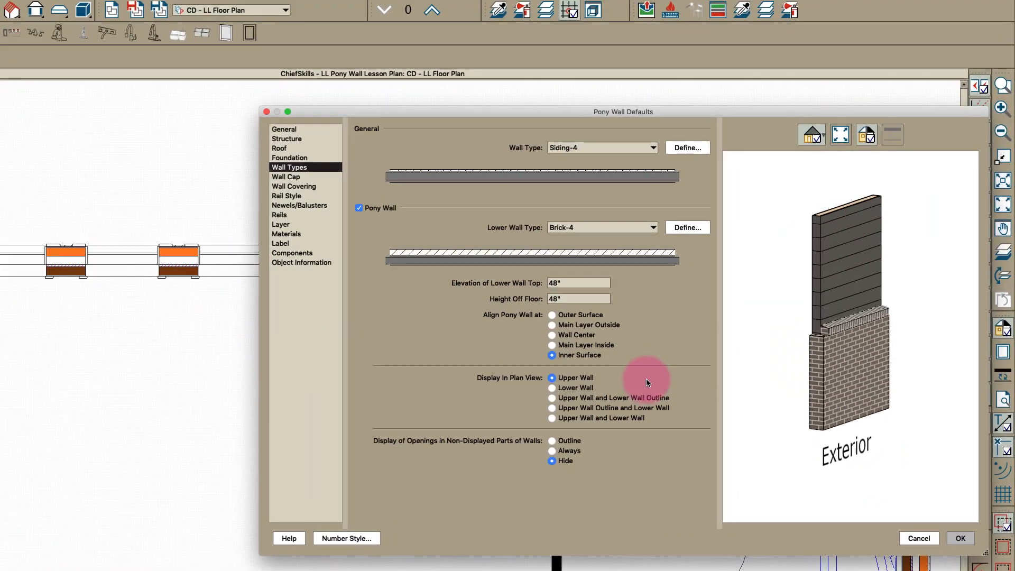
Step: Set pony walls to Upper Wall and Lower Wall Outline, then select the windowed wall
left_click(551, 397)
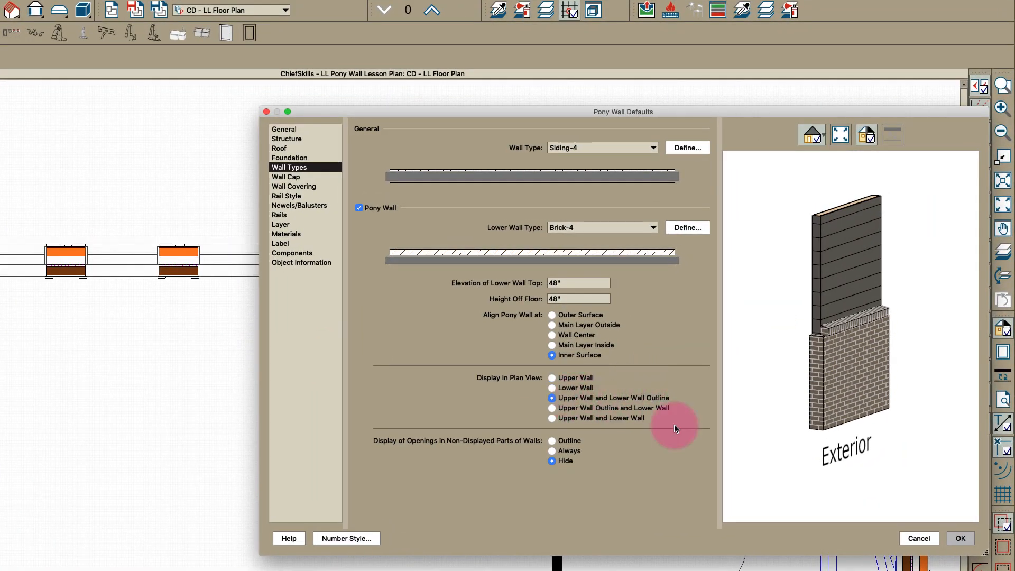
left_click(960, 538)
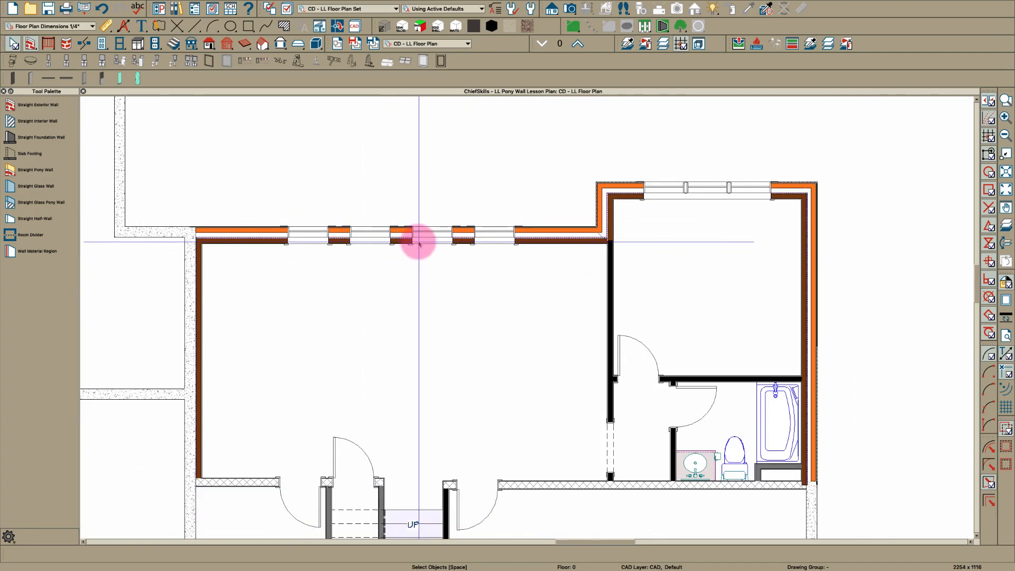
left_click(10, 169)
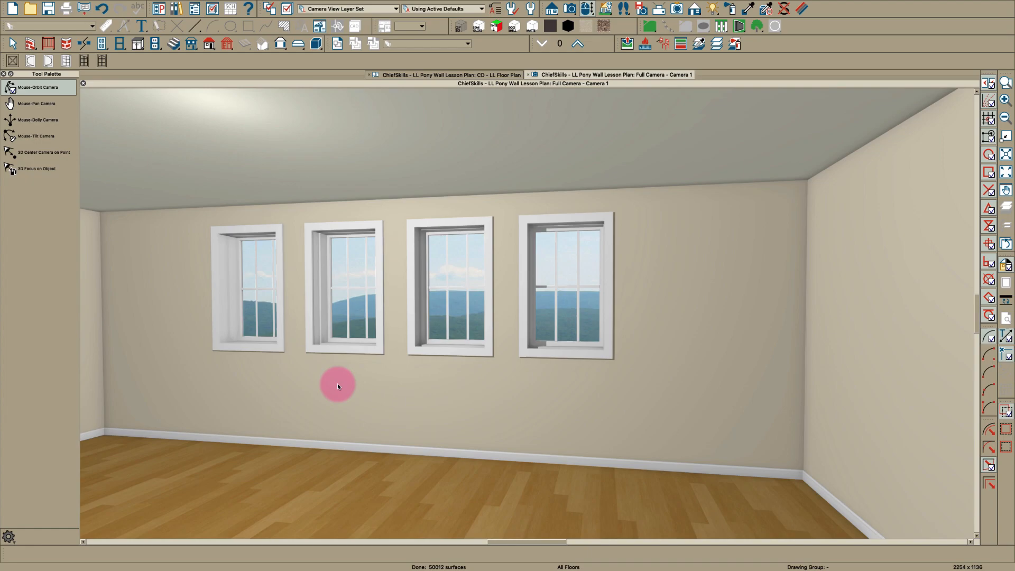
left_click(337, 401)
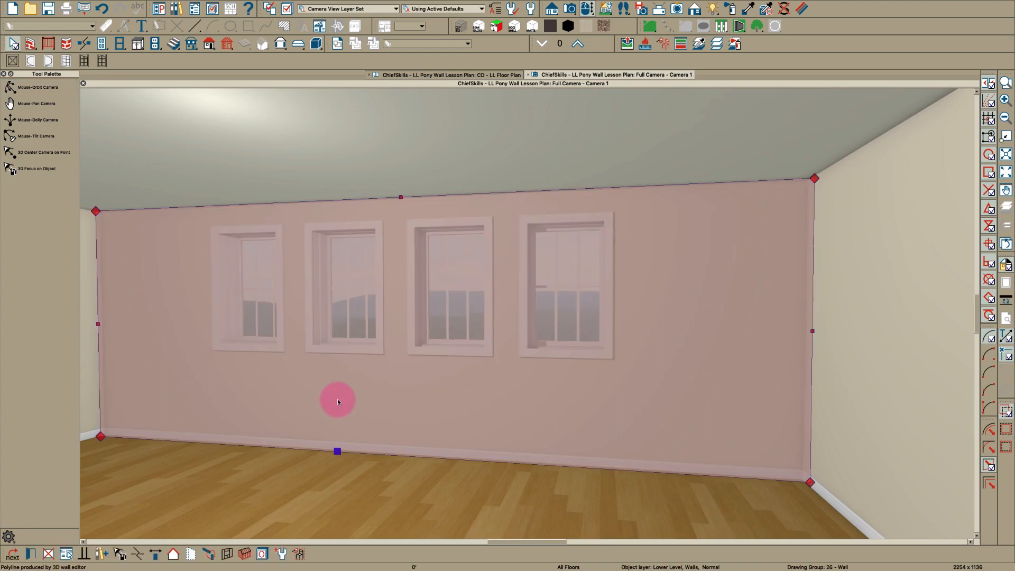
left_click(446, 75)
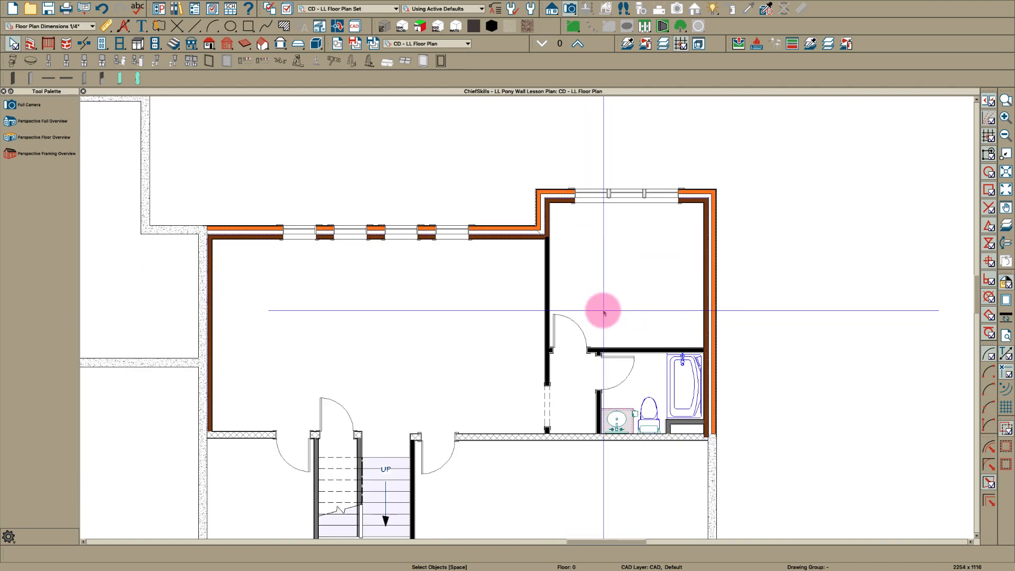
Step: Create a Perspective Full Overview of the house, then return to CD - LL Floor Plan
left_click(10, 121)
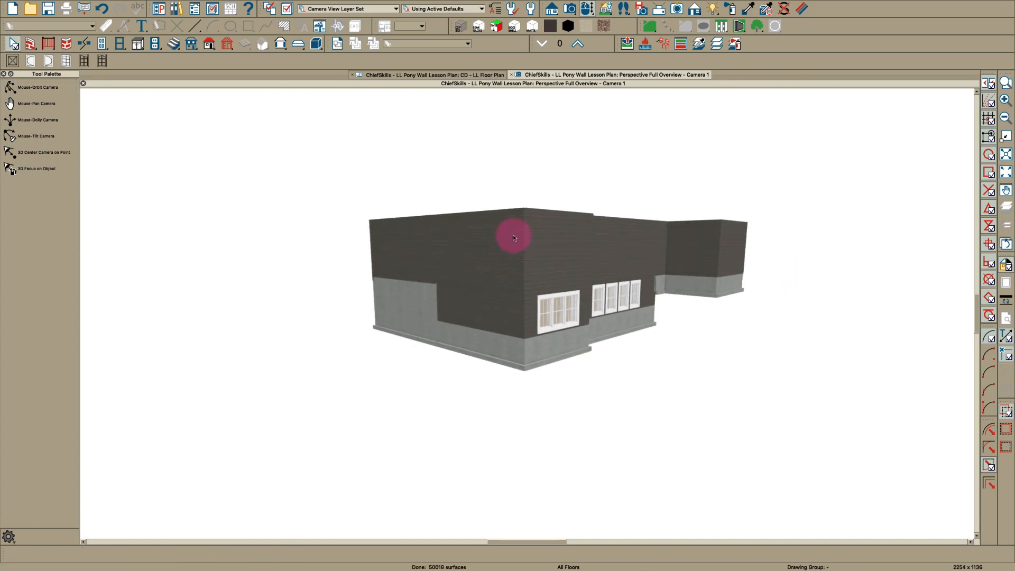
mouse_move(511, 77)
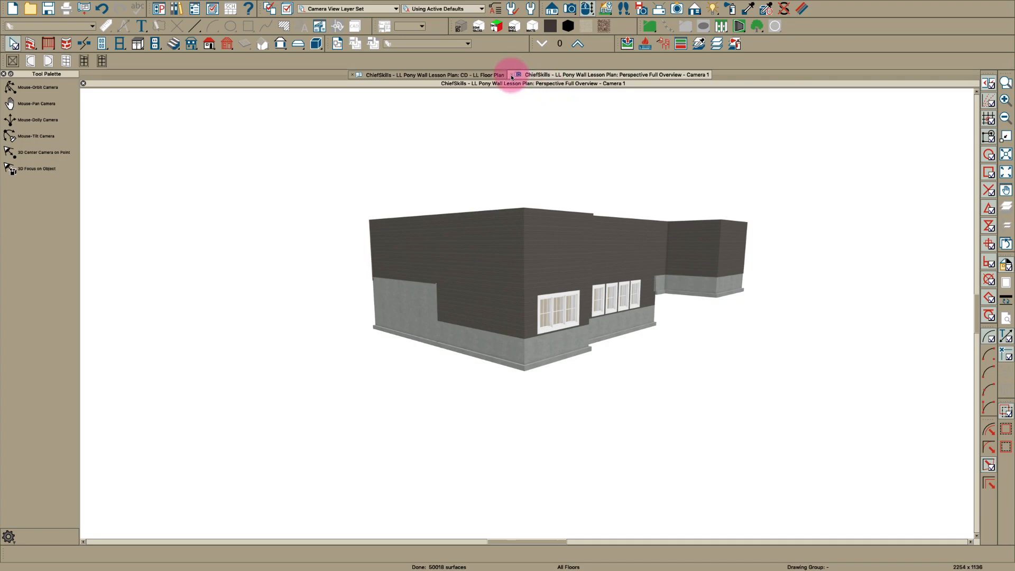
left_click(430, 74)
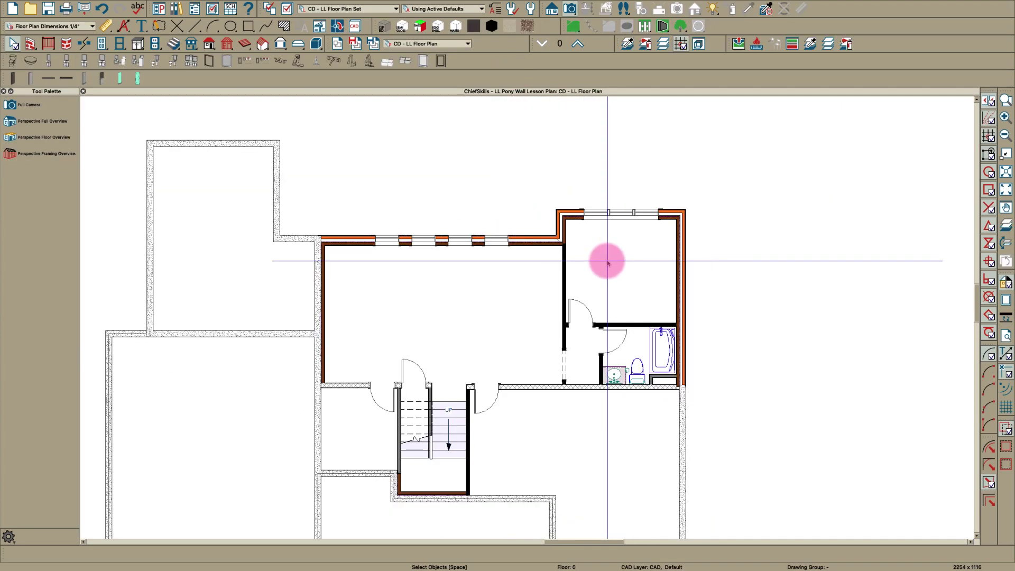